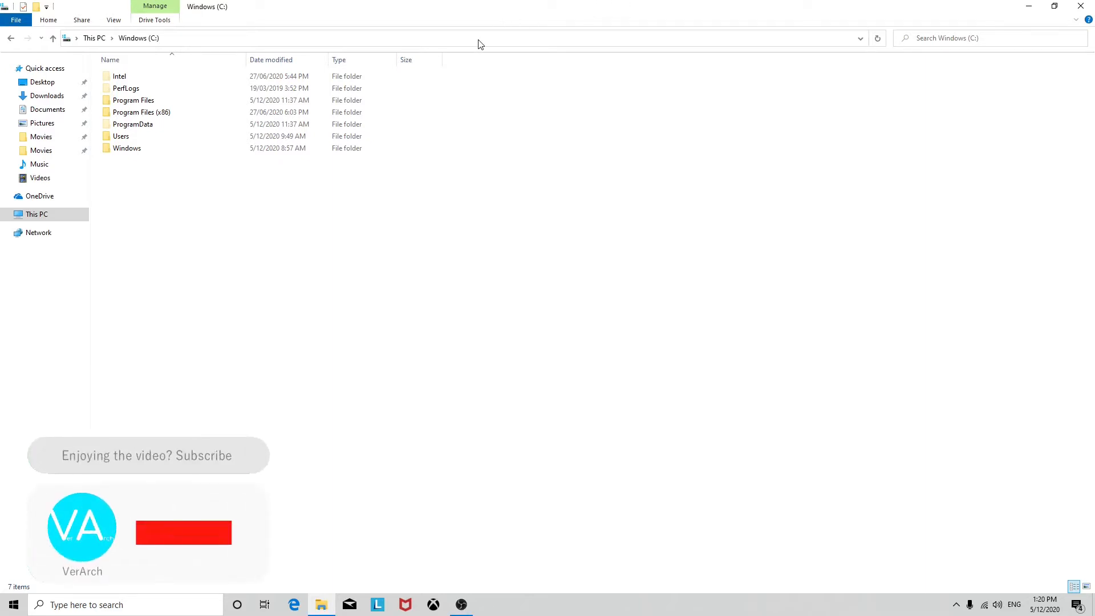
Launch Command Prompt at C:\ by entering cmd in File Explorer's address bar.
text(cmd)
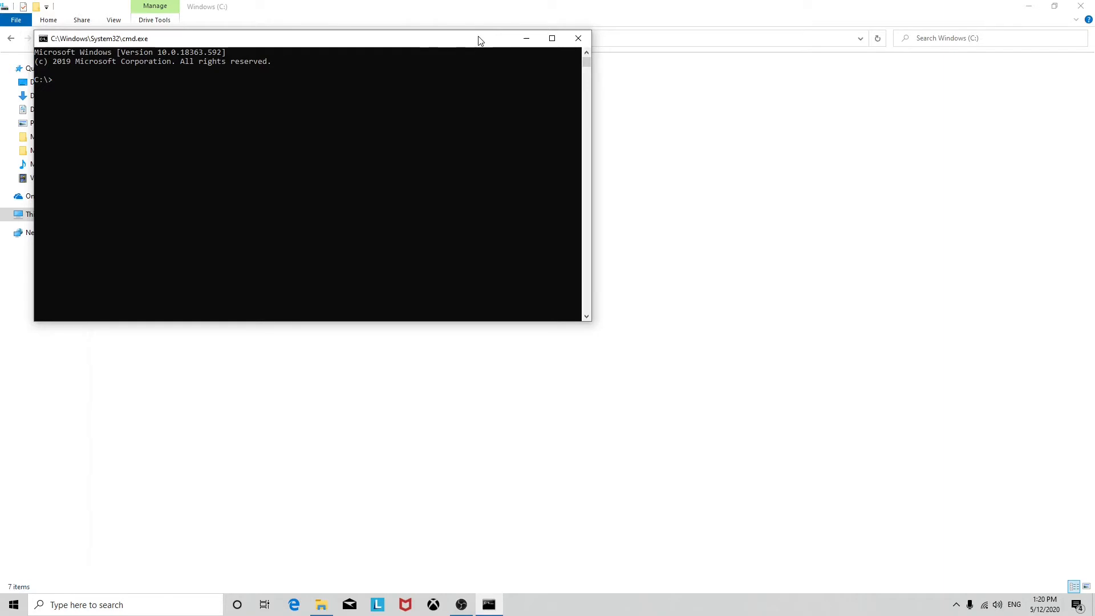
Run mode con cols=40 lines=20 to resize the console to 40 by 20.
text(mode co)
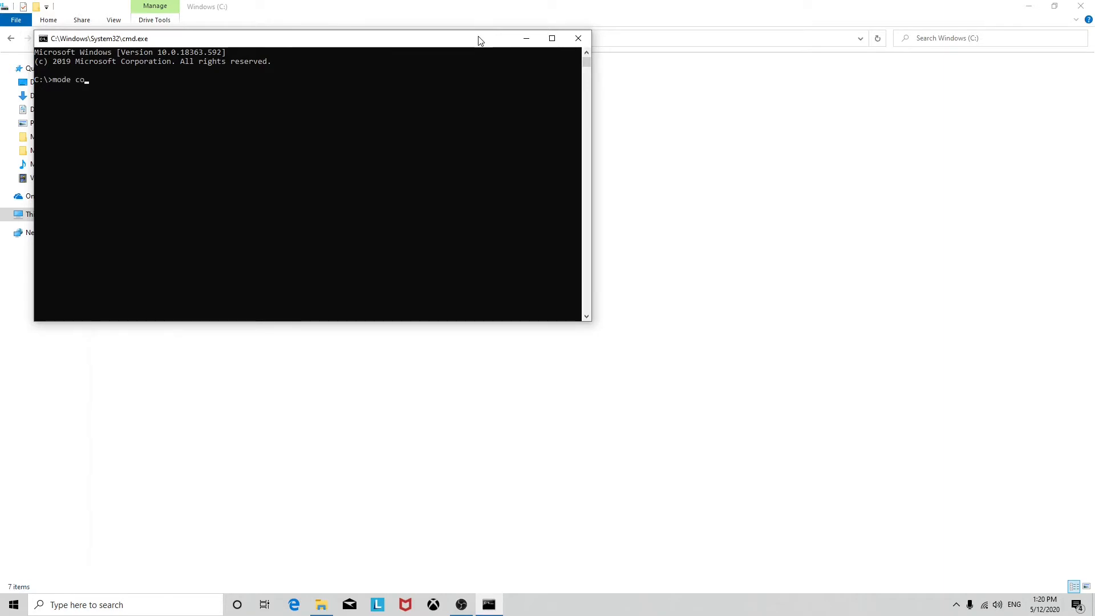
text(n co)
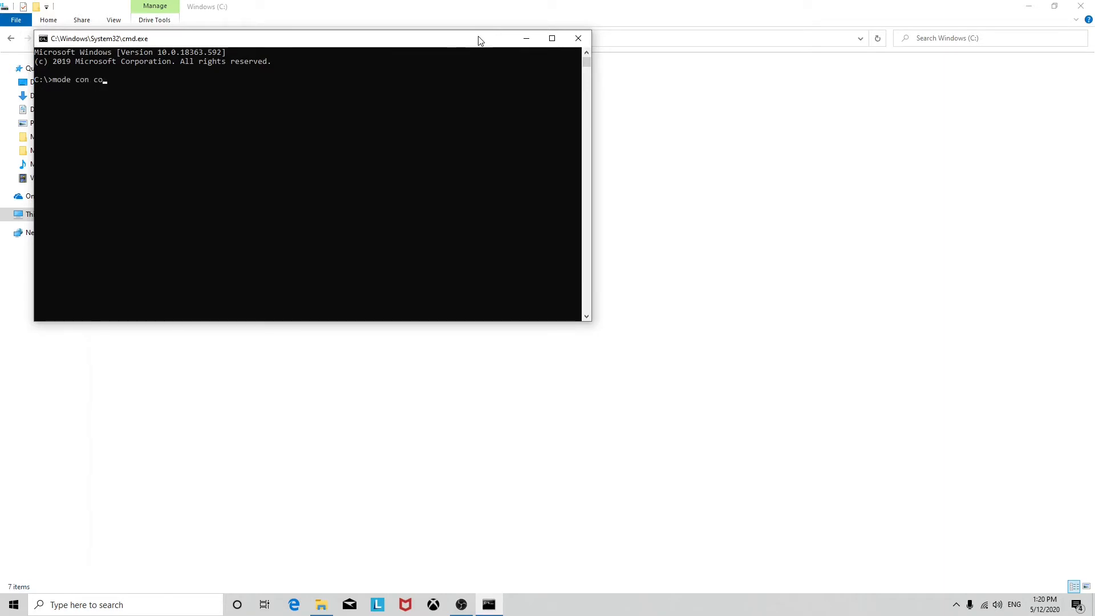
text(ls=)
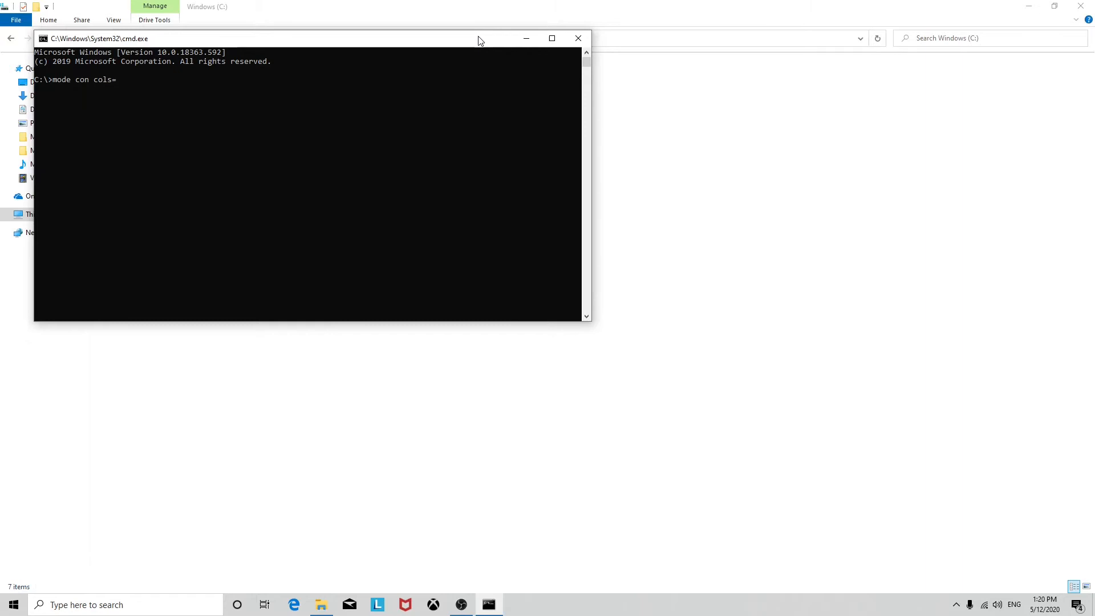
text(40)
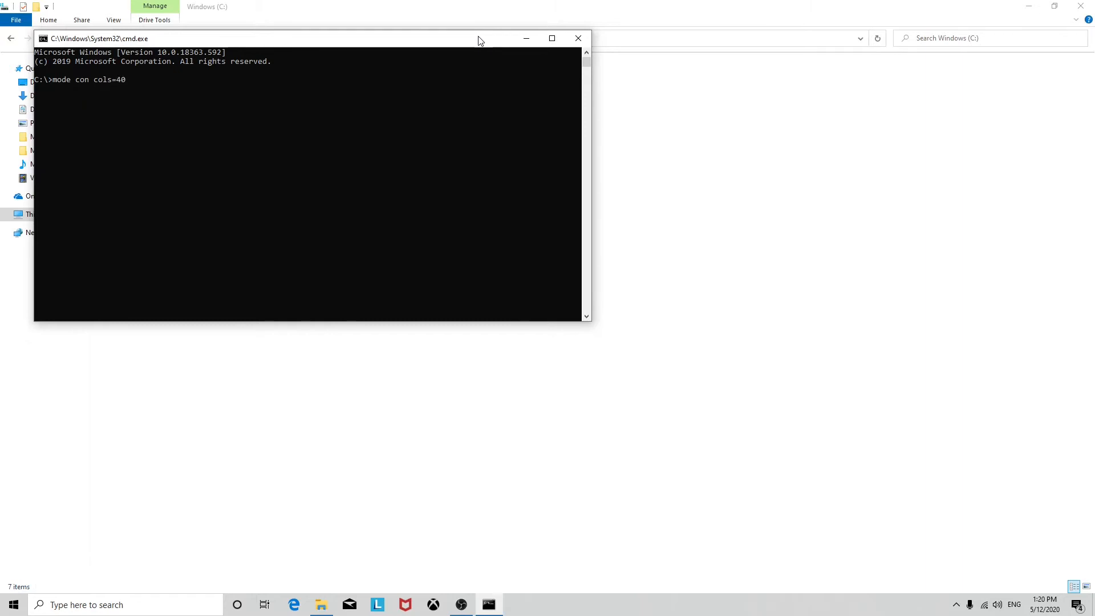
text(lines=)
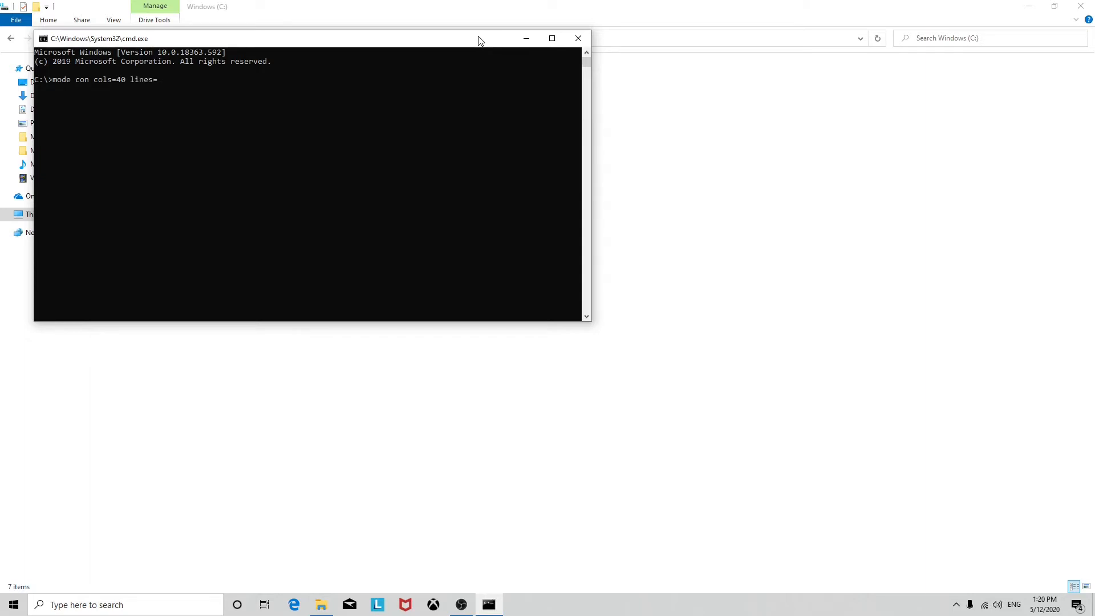
text(20)
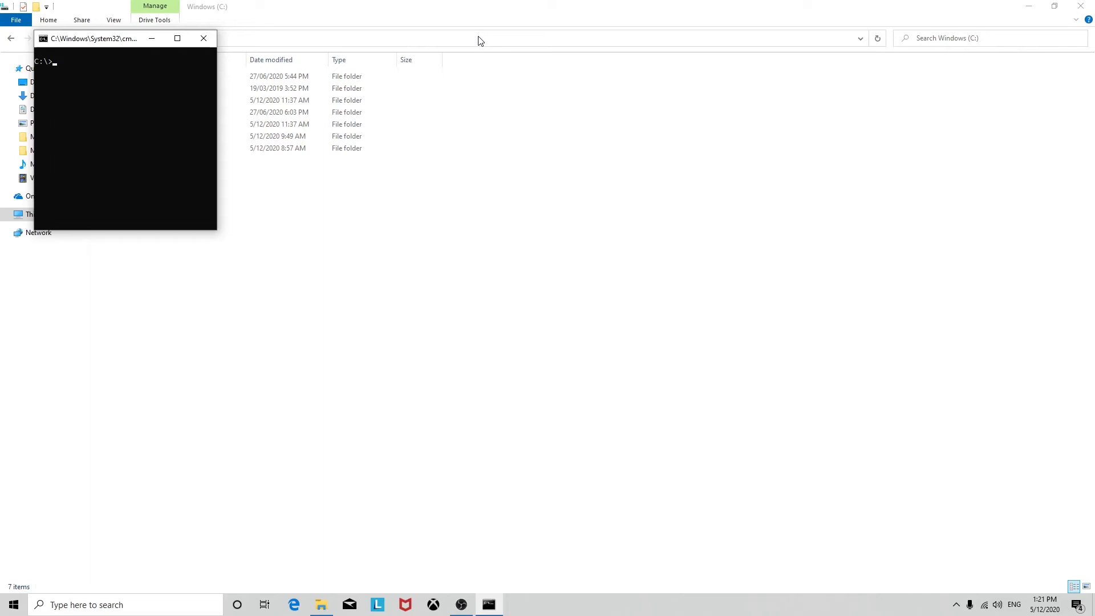
Run mode con cols=20 to narrow the console to 20 columns.
text(mode con cols=)
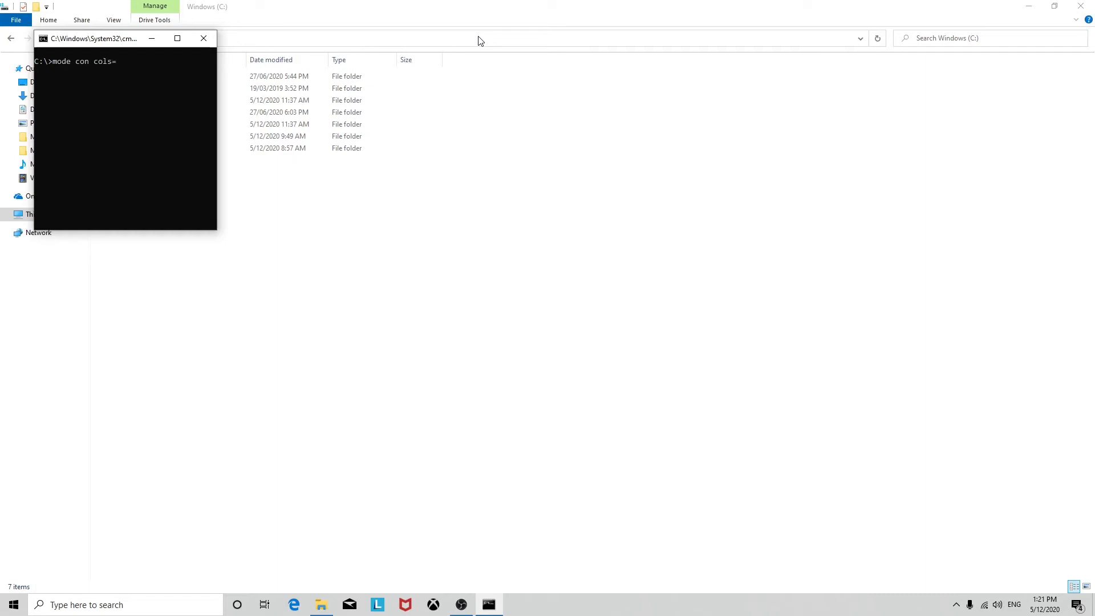
text(20)
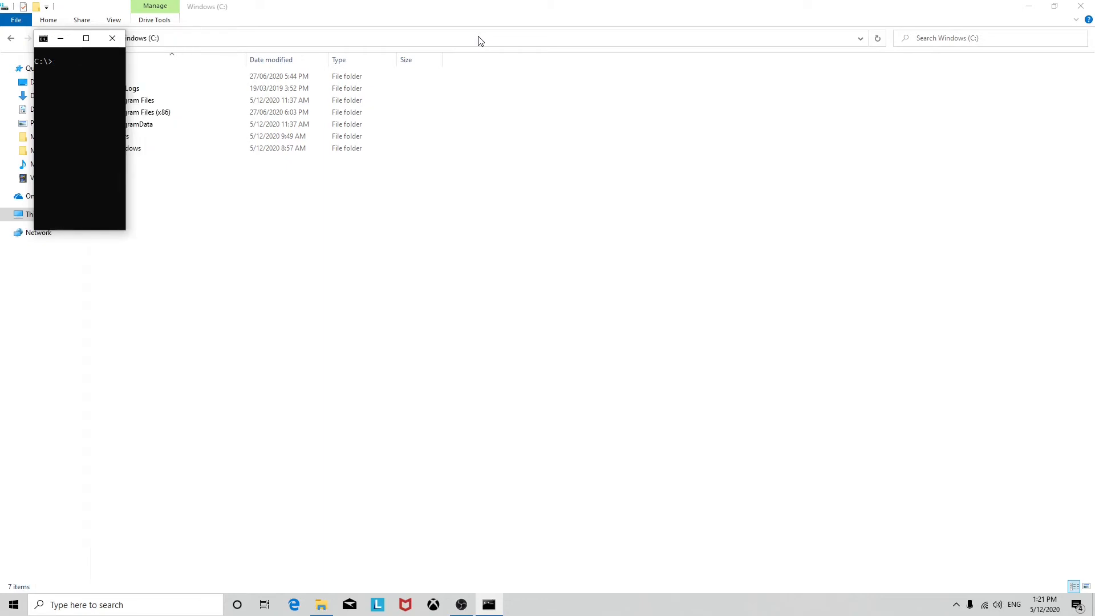
Enter another mode con command, then close the console, returning to File Explorer at C:\.
text(mode)
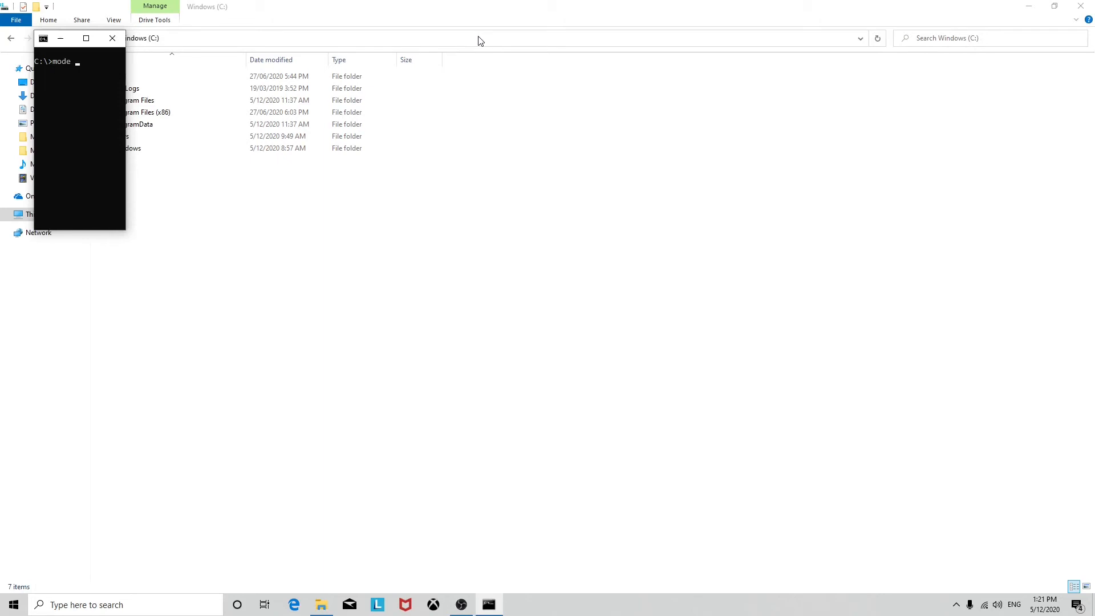
text(cons)
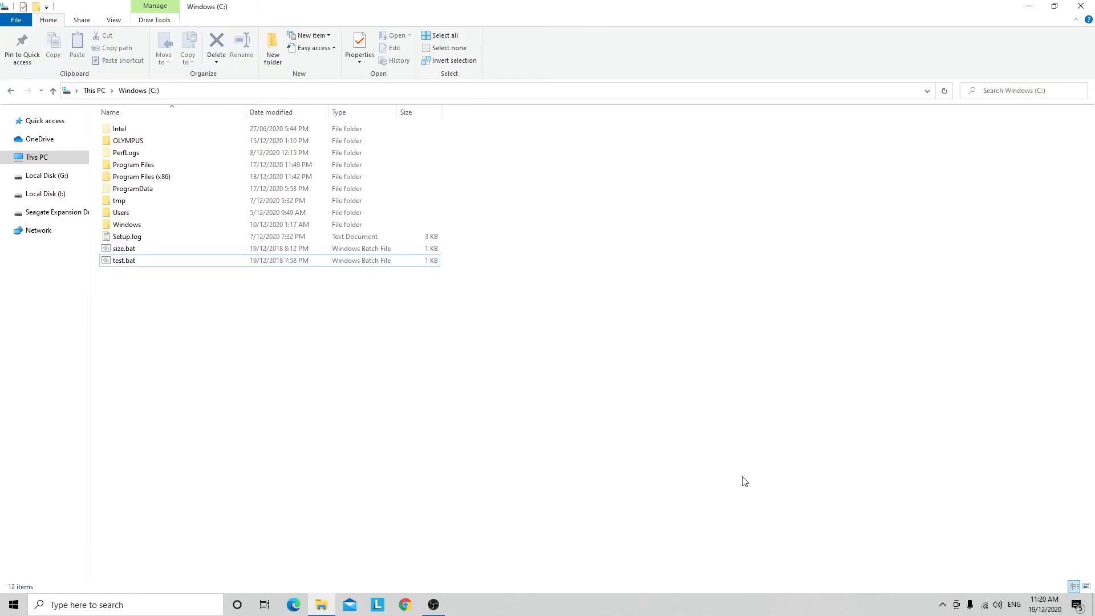
Run test.bat from the C:\ listing to open a small resized console.
click(124, 260)
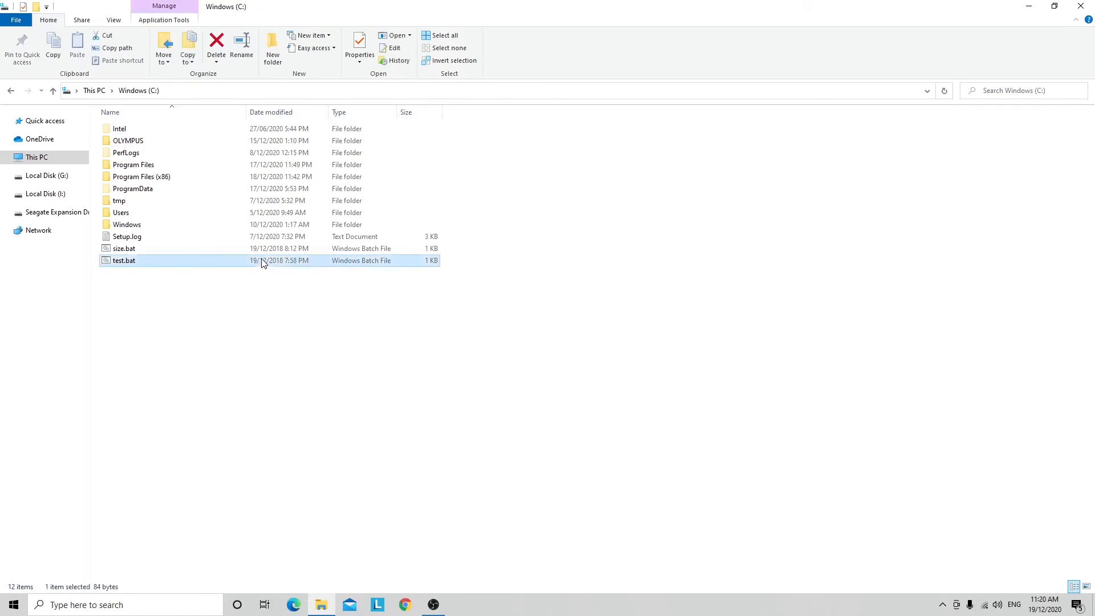
double_click(124, 261)
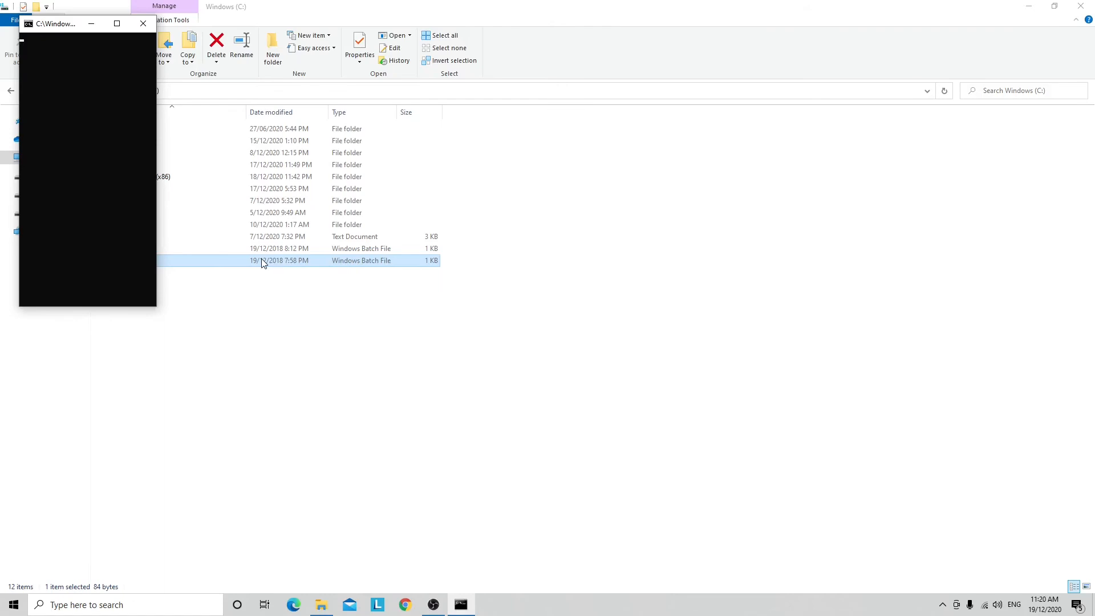
mouse_move(137, 37)
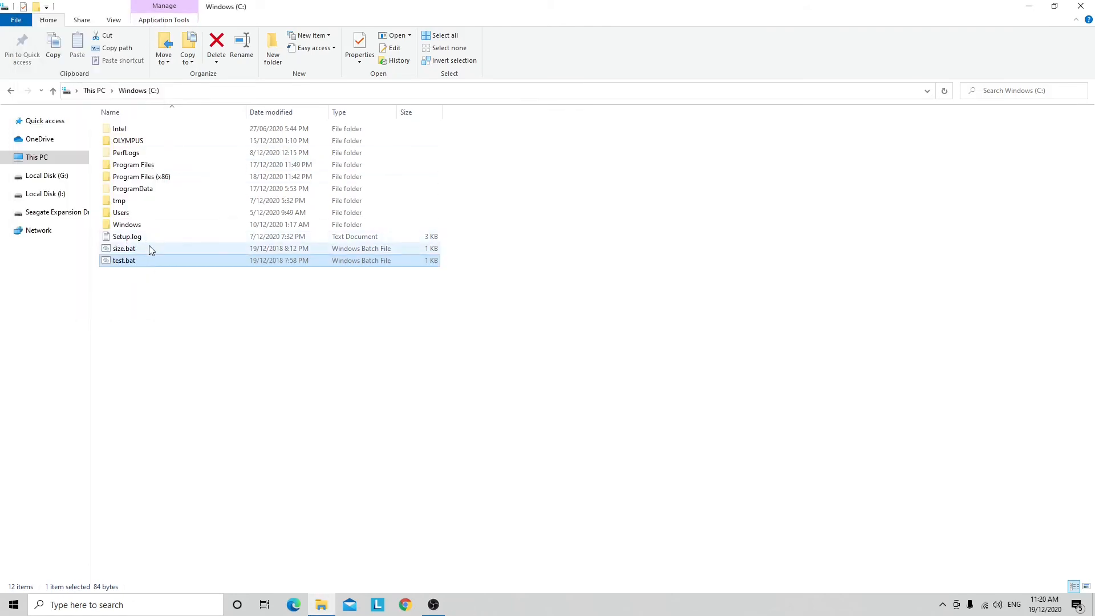
Run size.bat, then close the resulting Size console window.
double_click(124, 248)
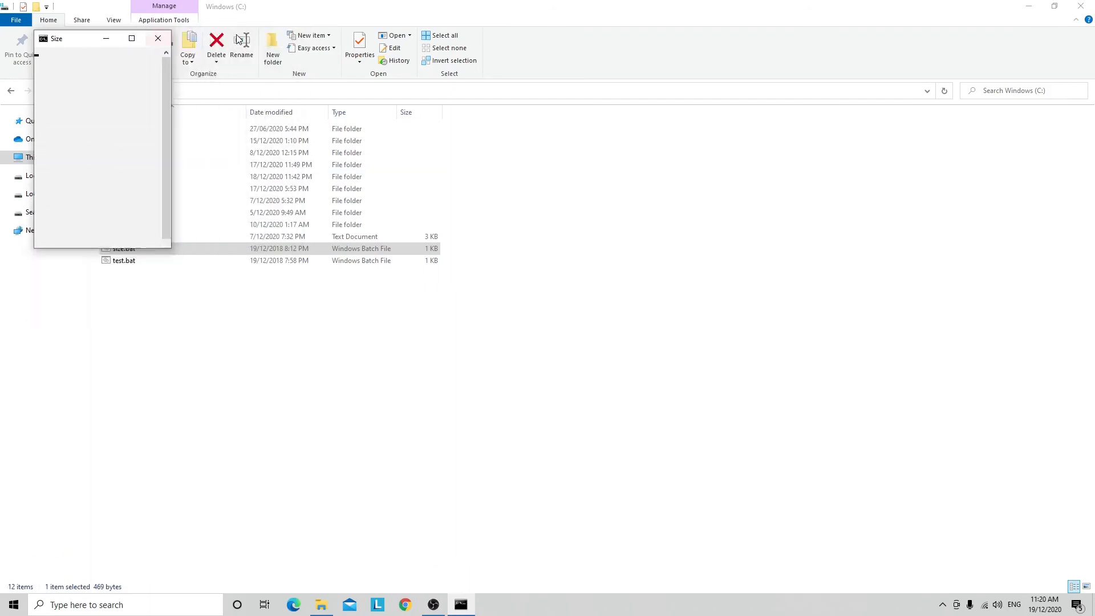
click(157, 39)
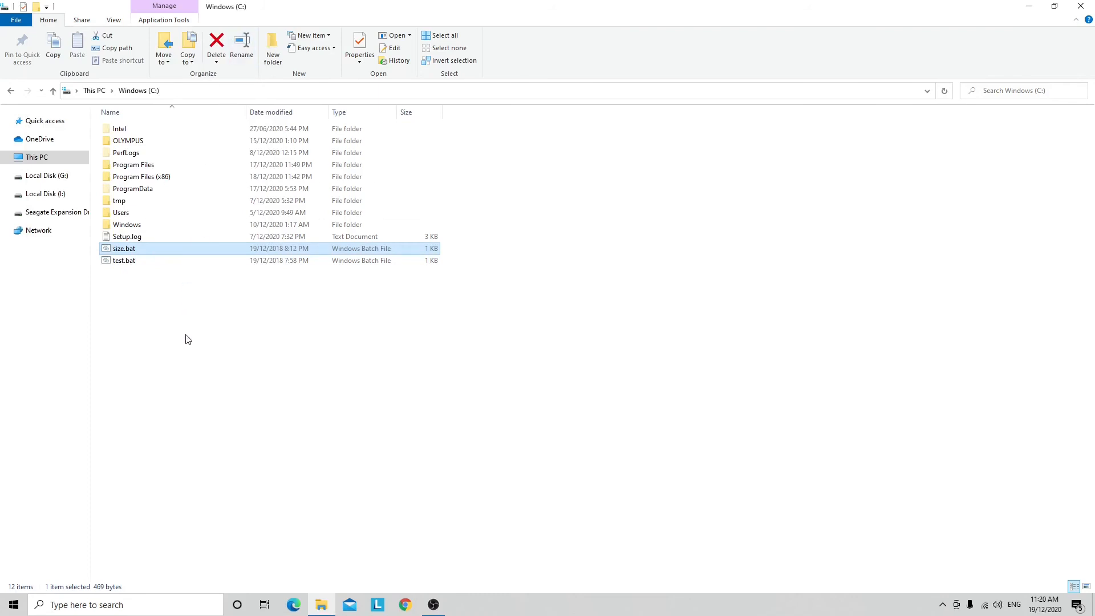
mouse_move(187, 332)
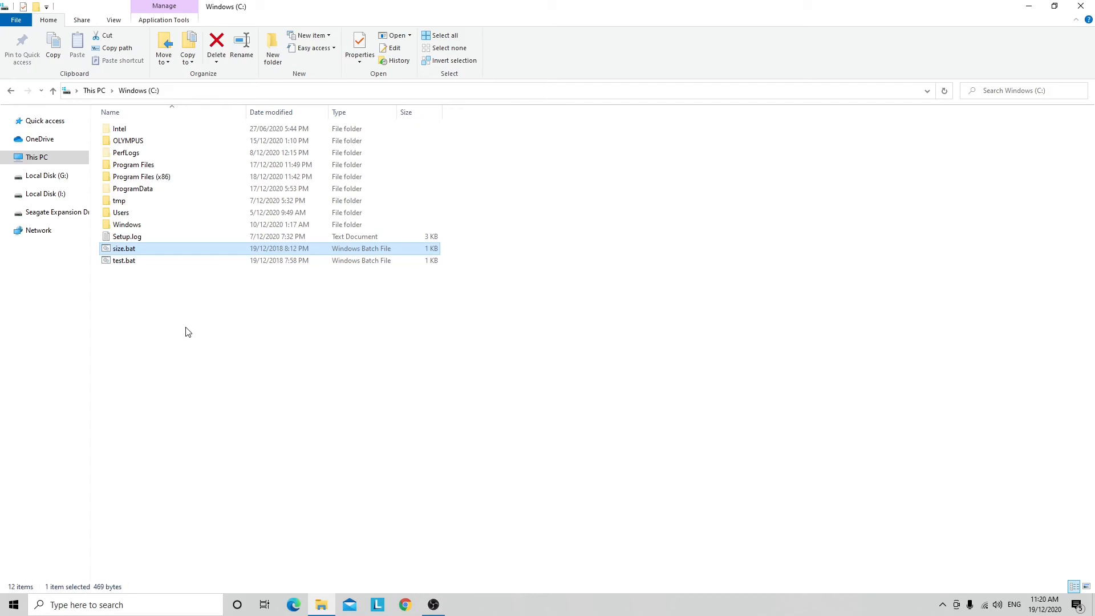
mouse_move(186, 328)
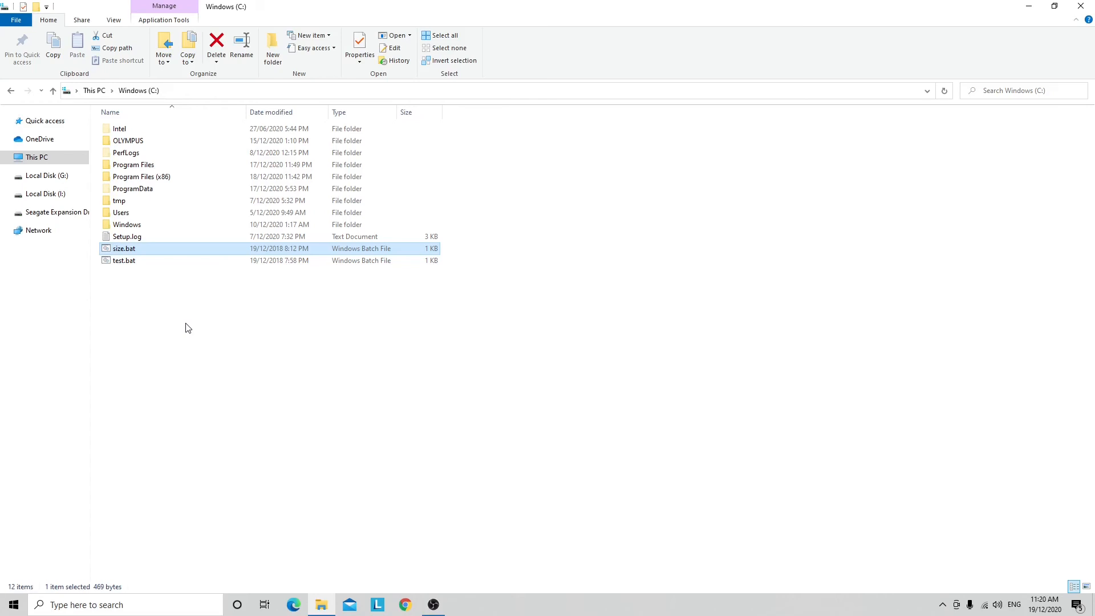
mouse_move(189, 332)
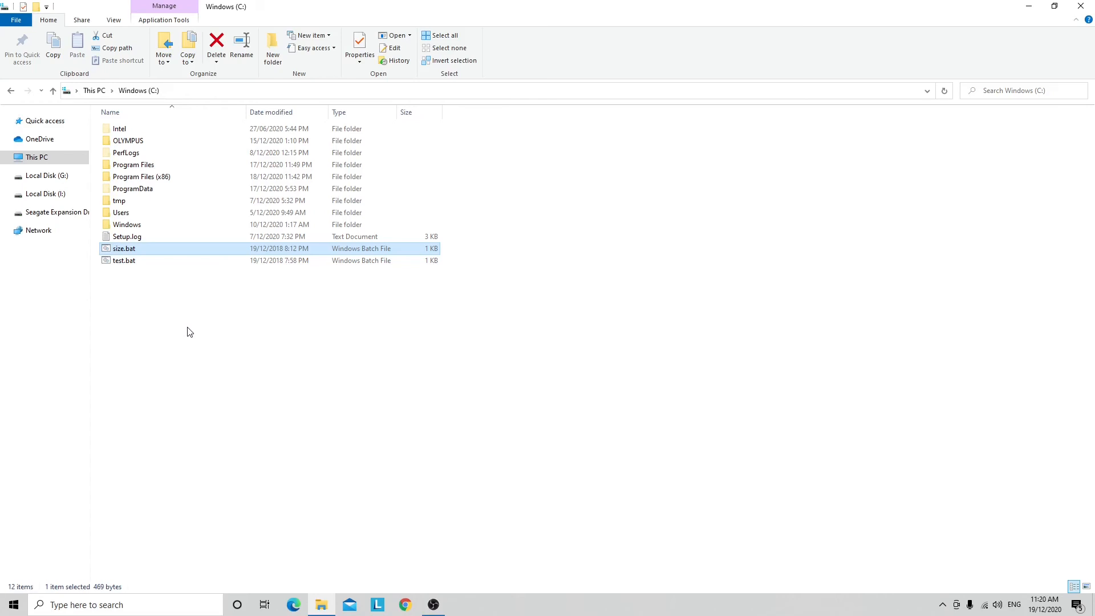